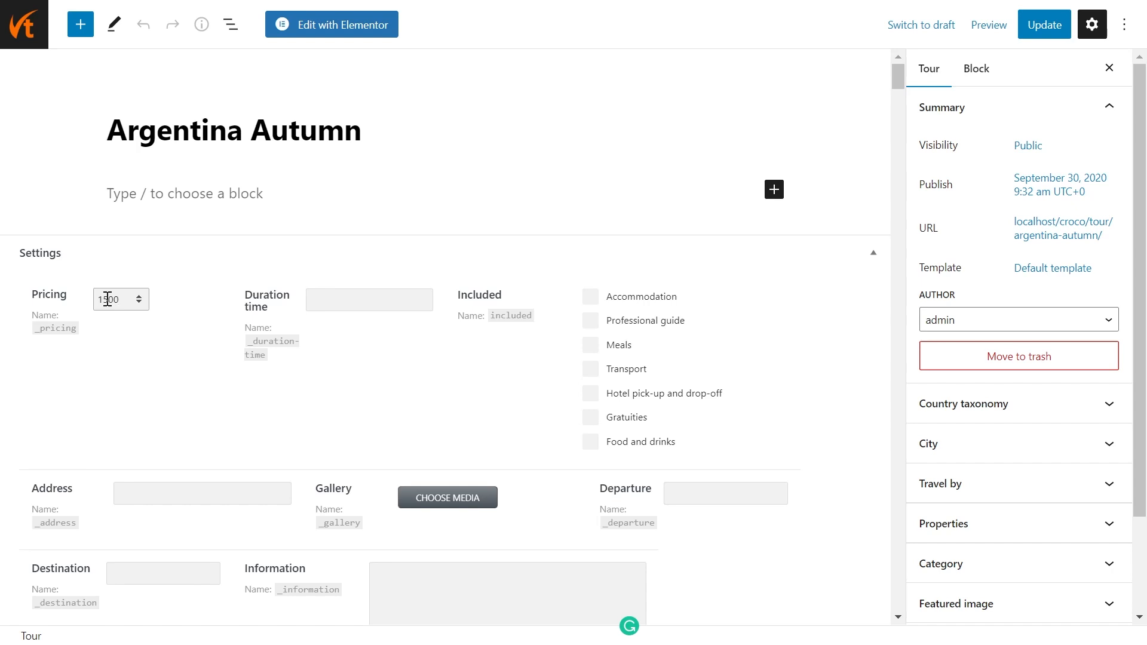
View the Tour post type's meta fields, then leave for the JetEngine Post Types area.
left_click(590, 206)
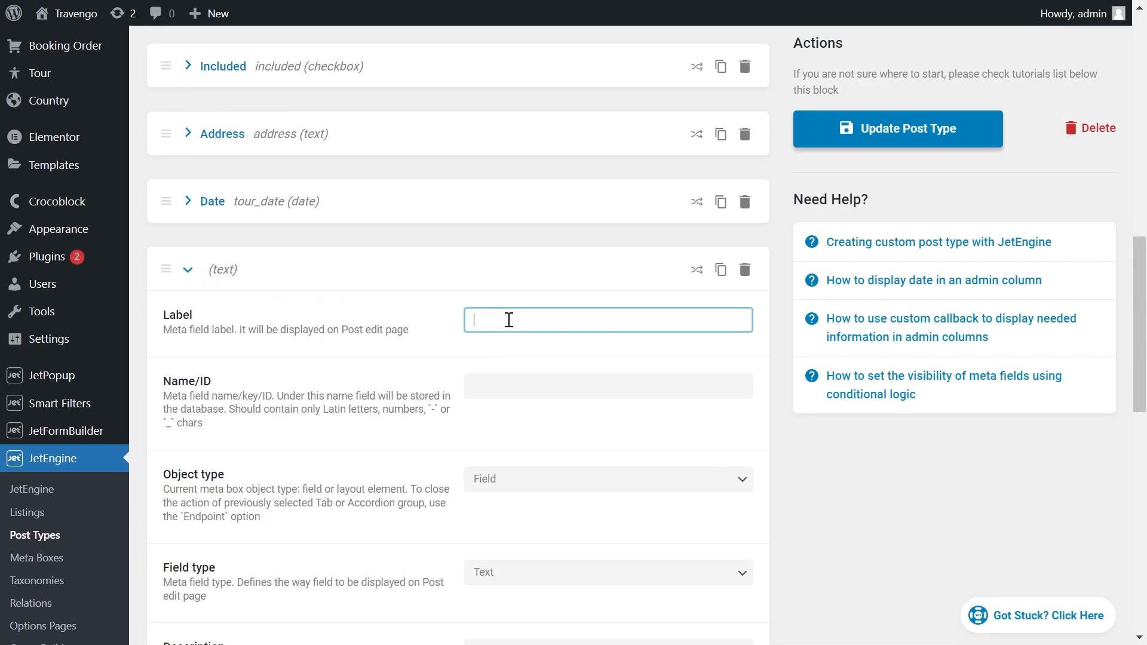
scroll("down", 3)
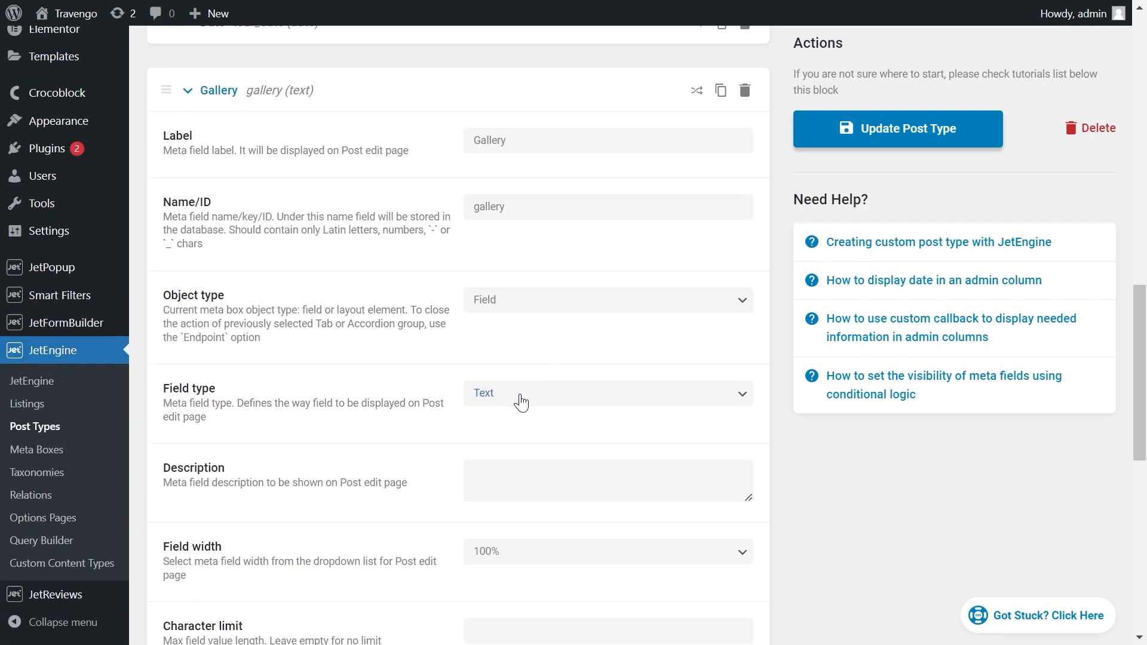
left_click(898, 128)
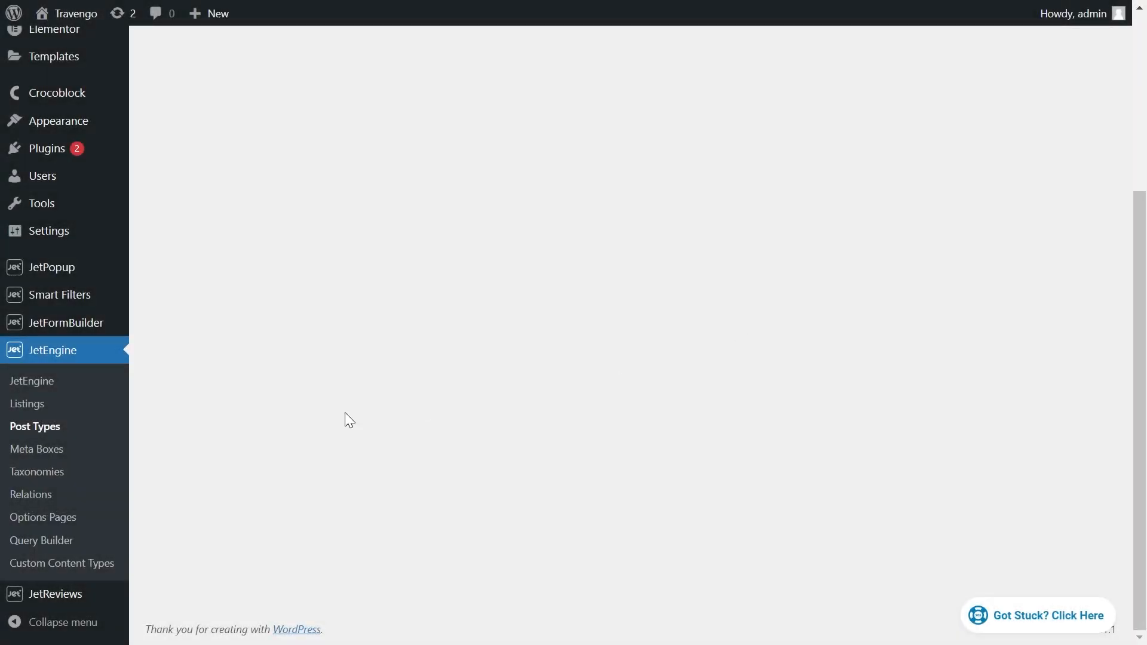
mouse_move(27, 404)
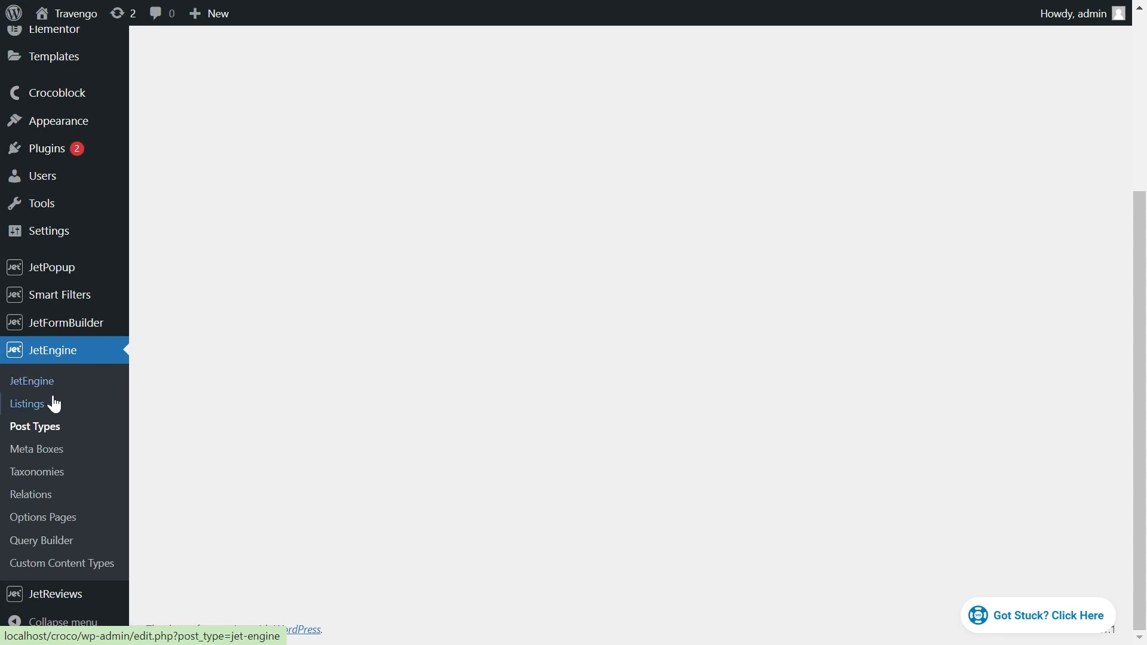
Reopen the Tour post type from JetEngine Post Types and expand its Date meta field.
left_click(34, 426)
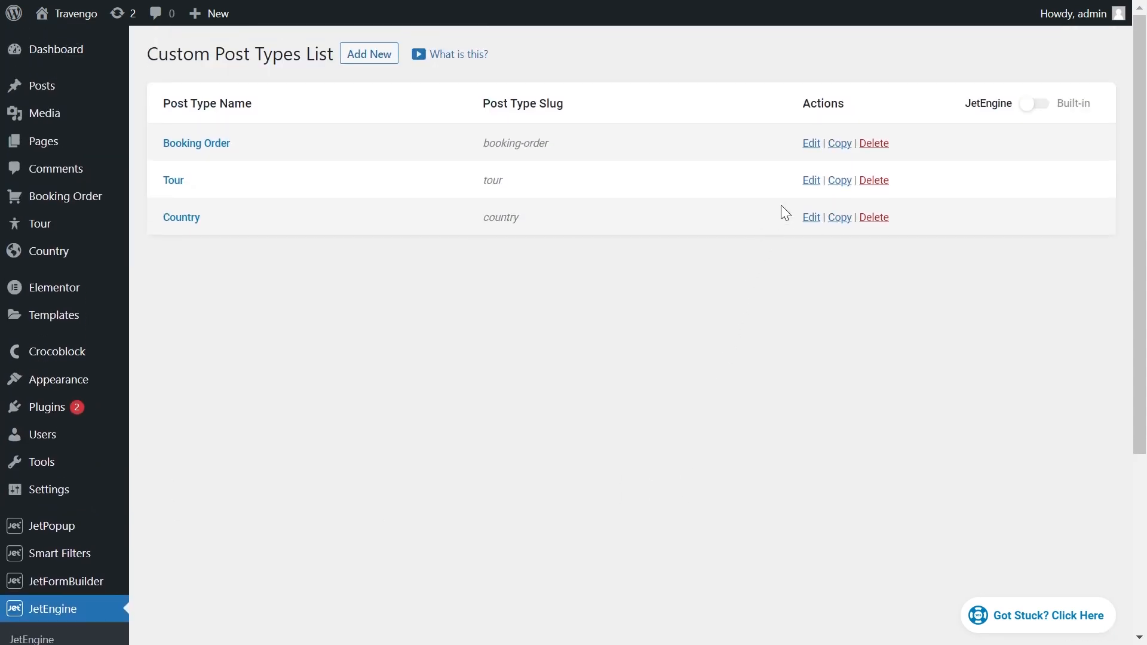
mouse_move(811, 180)
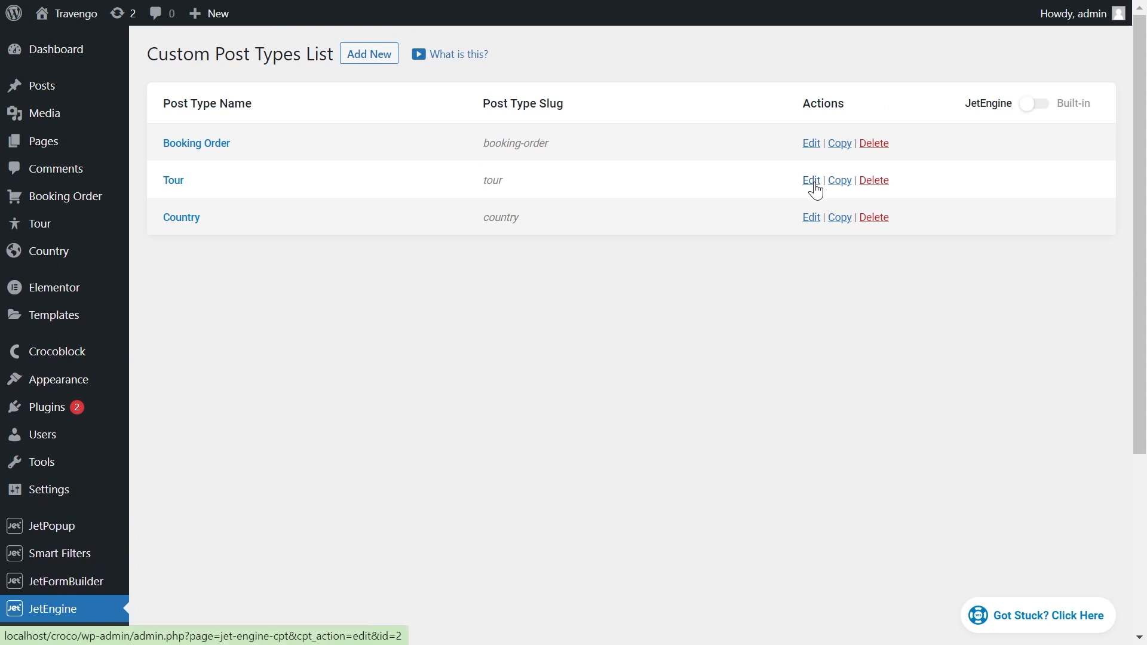
left_click(811, 180)
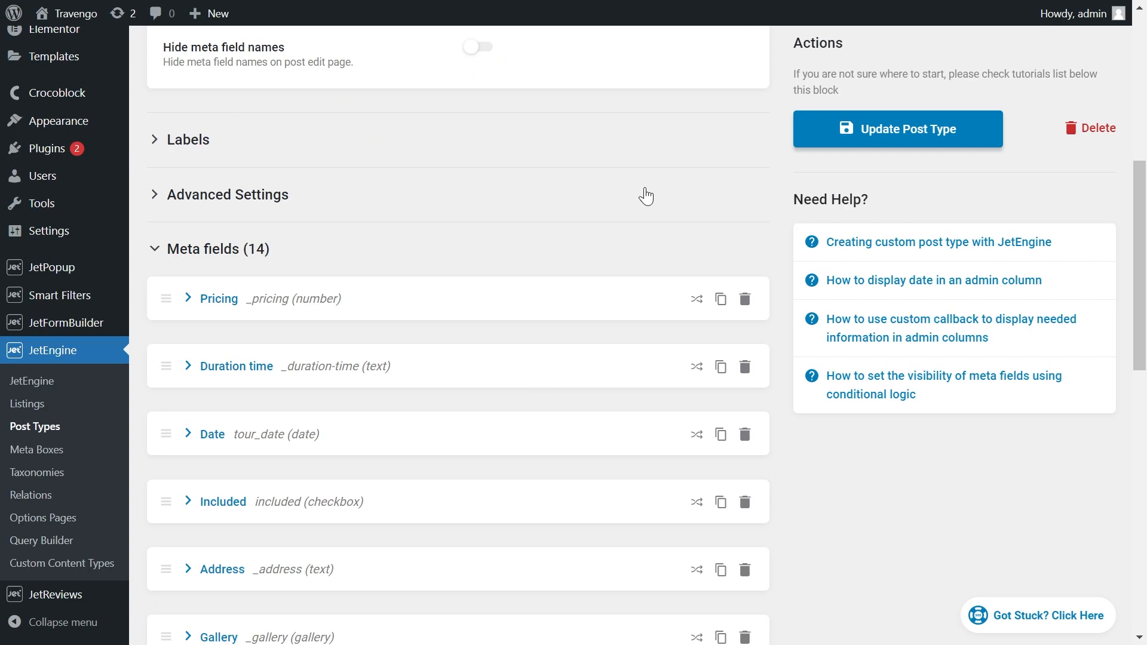
scroll("down", 3)
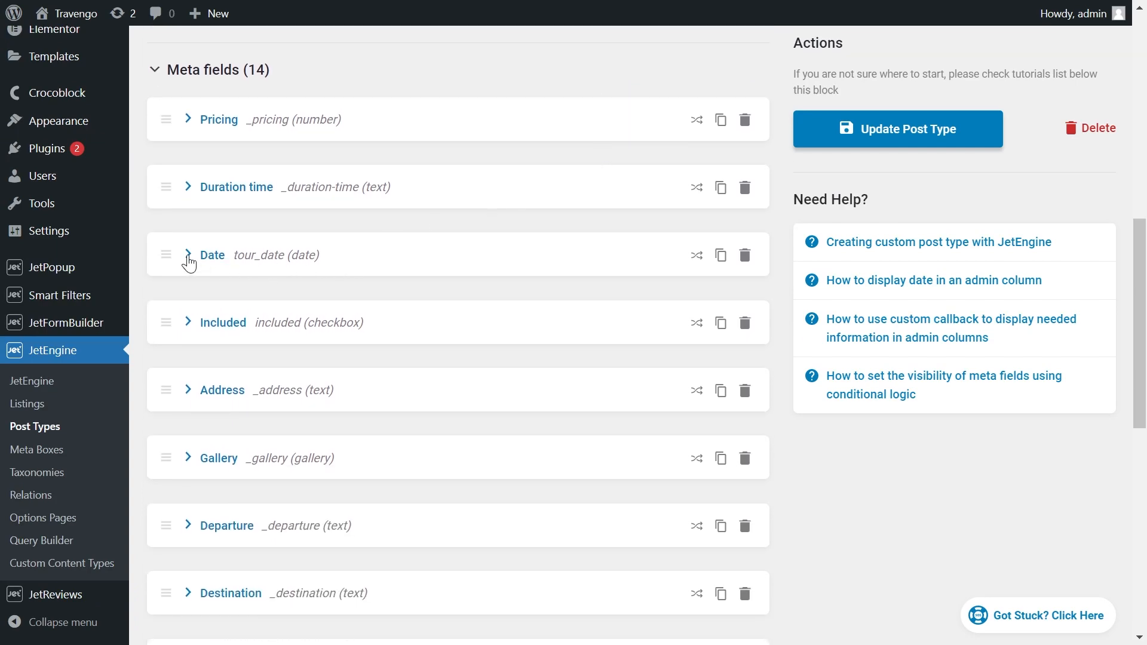
left_click(188, 254)
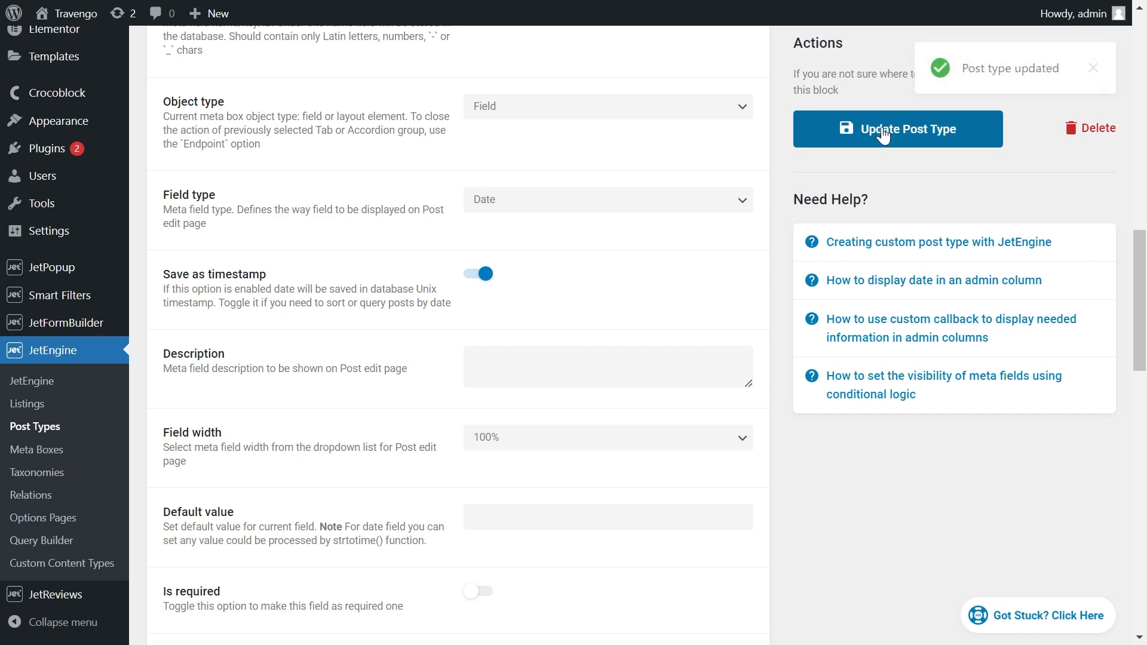
mouse_move(800, 481)
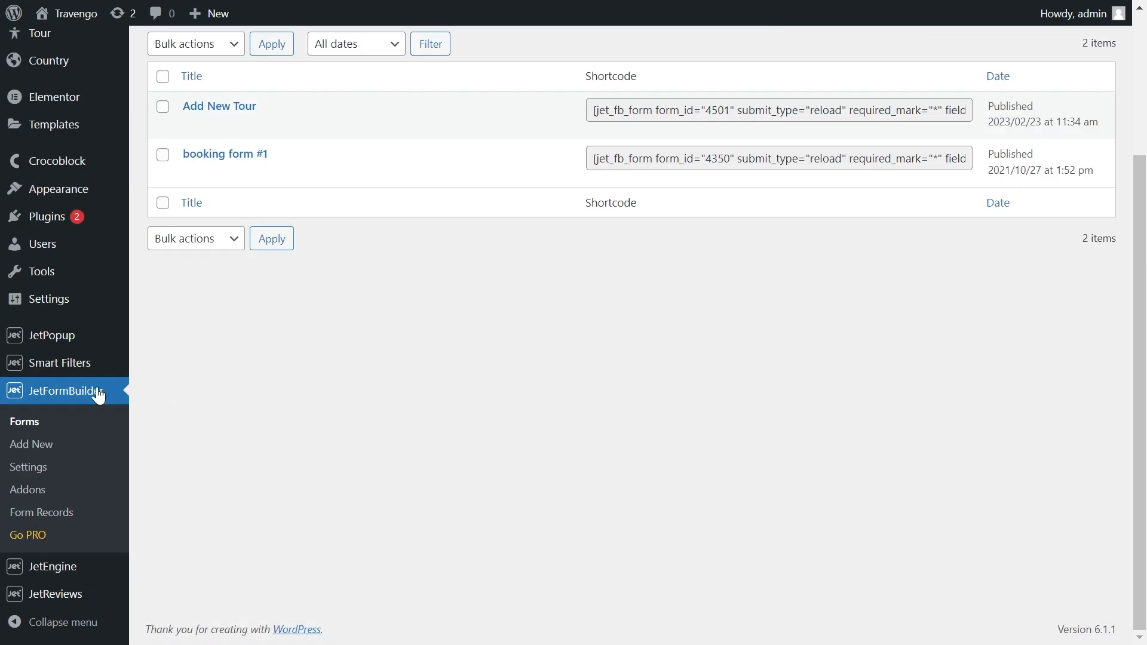
mouse_move(55, 416)
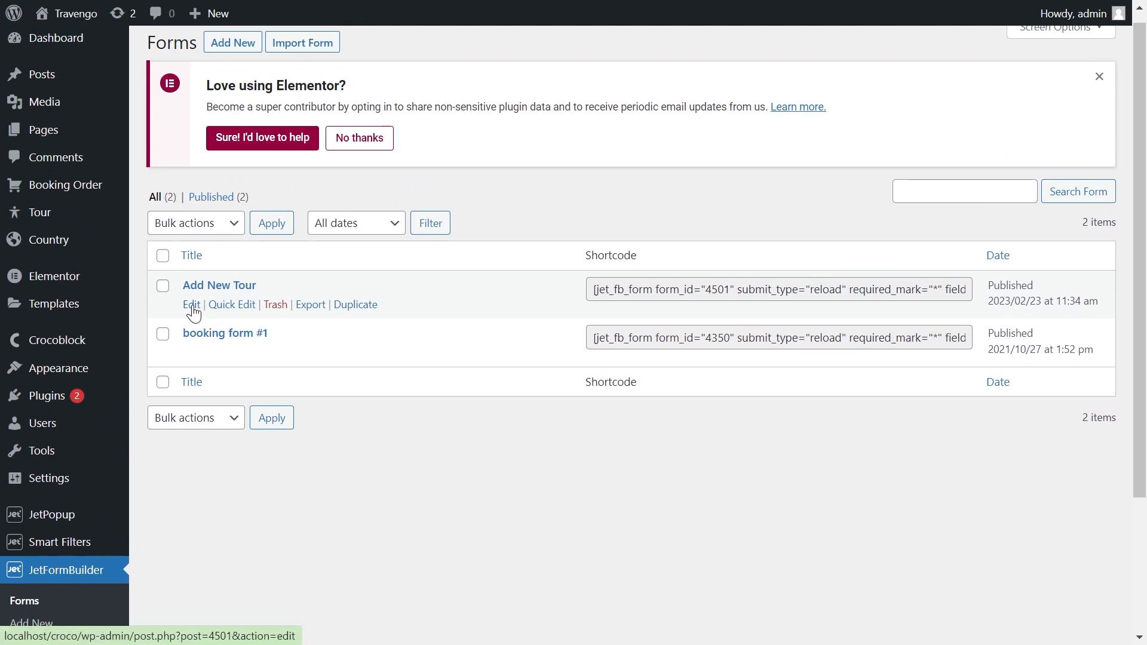
Open the Add New Tour form in the JetFormBuilder block editor.
left_click(190, 305)
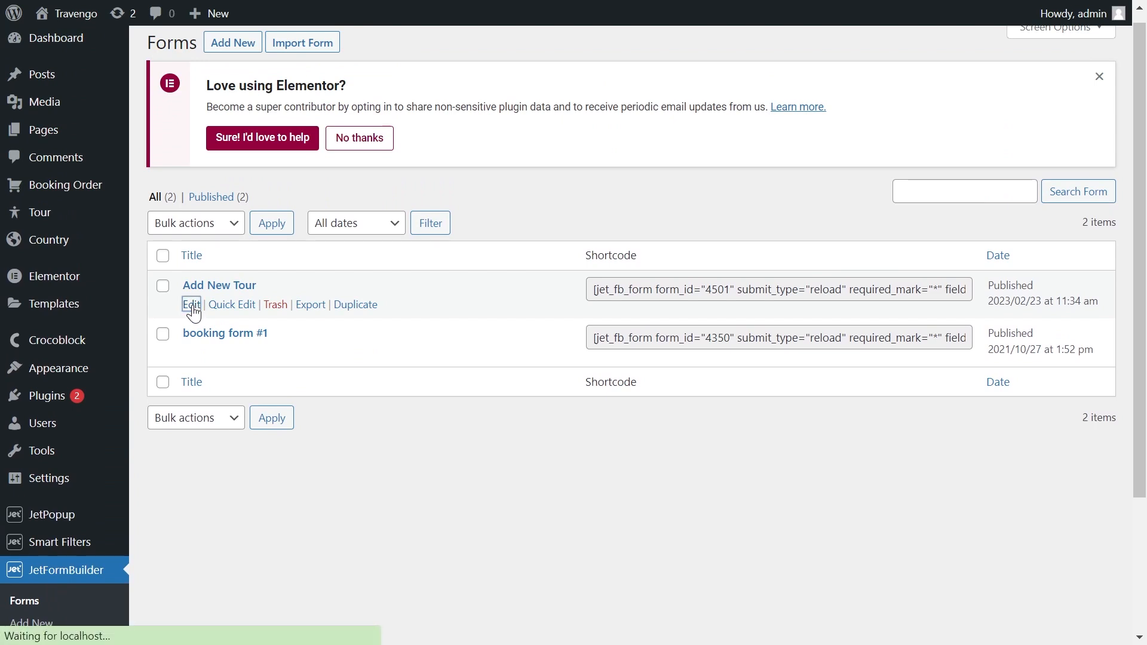
left_click(191, 306)
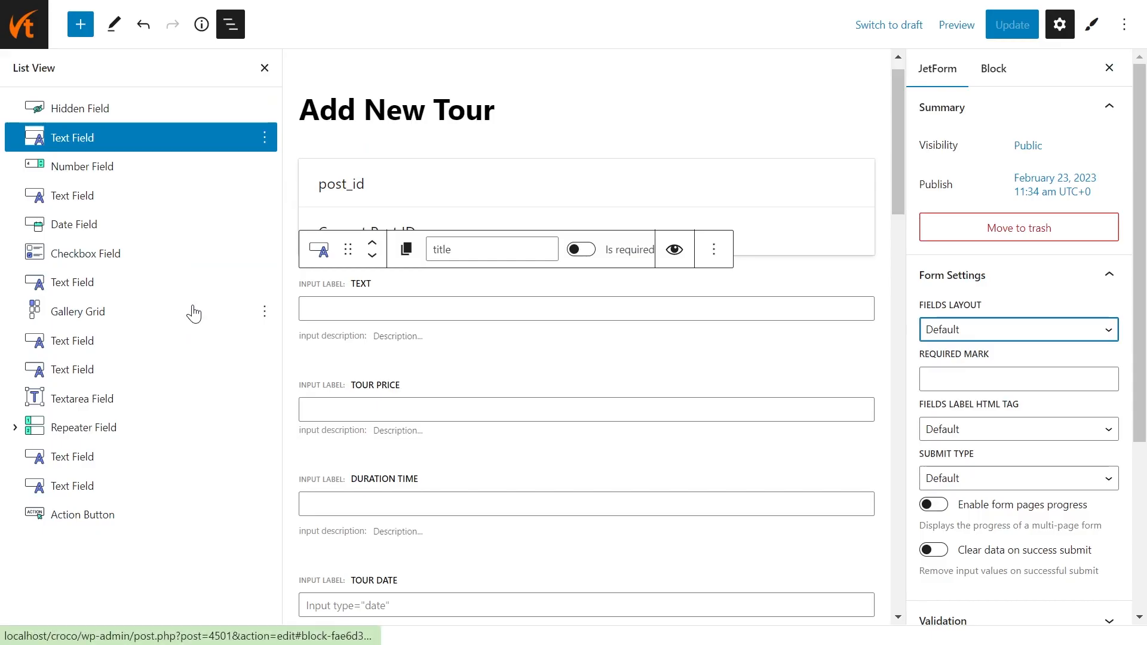
left_click(74, 224)
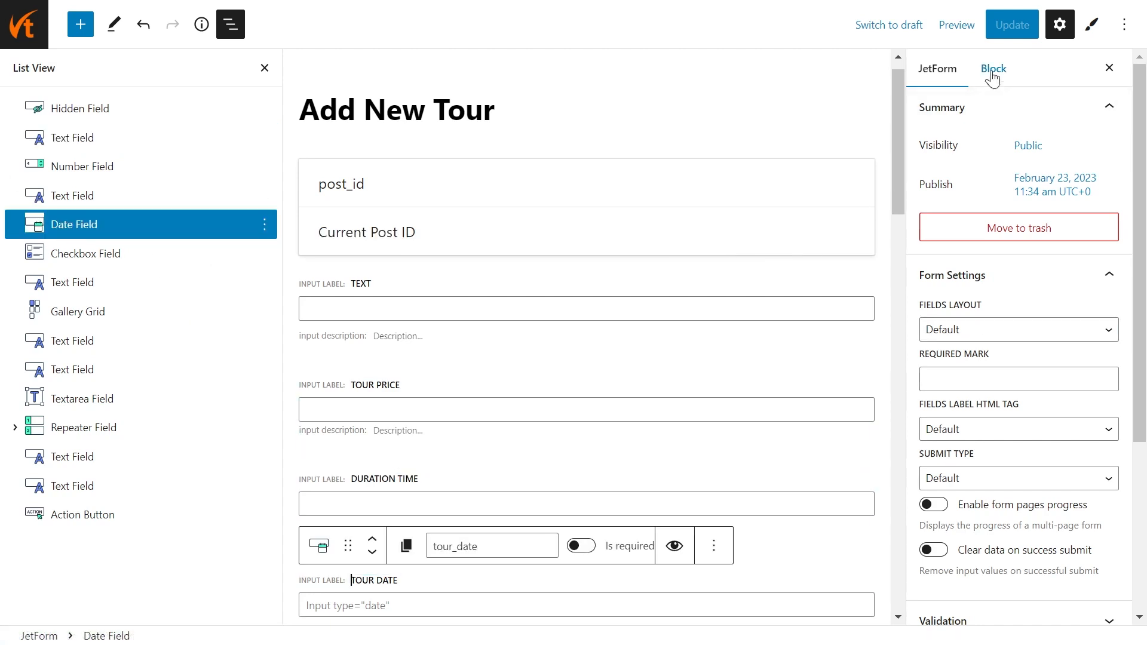
left_click(993, 68)
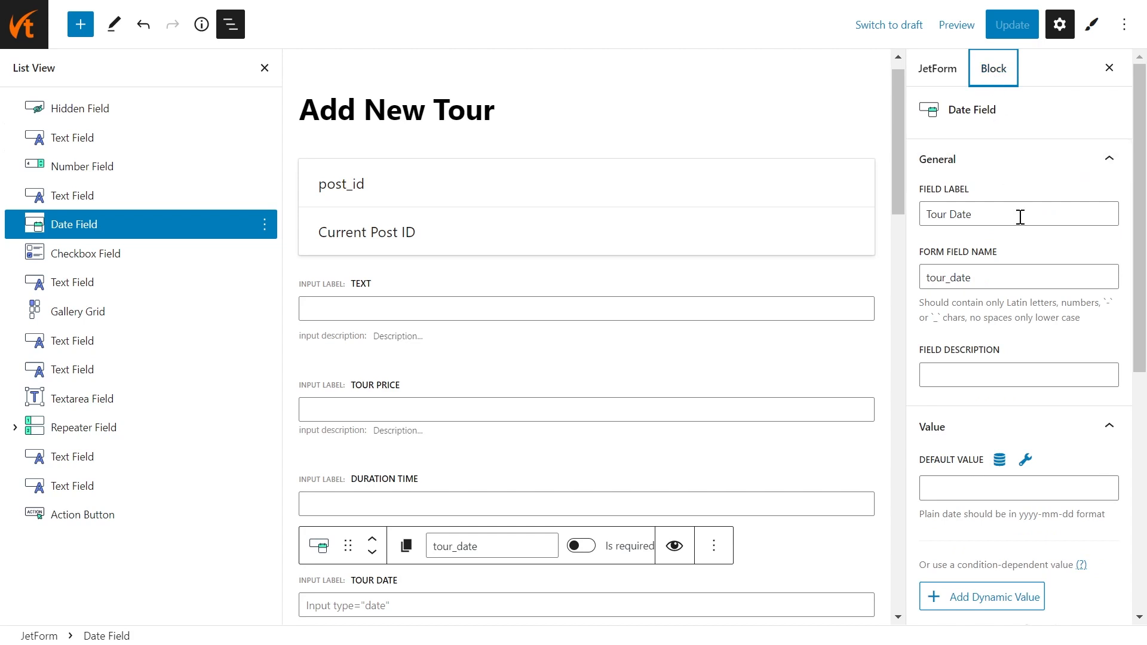
scroll("down", 3)
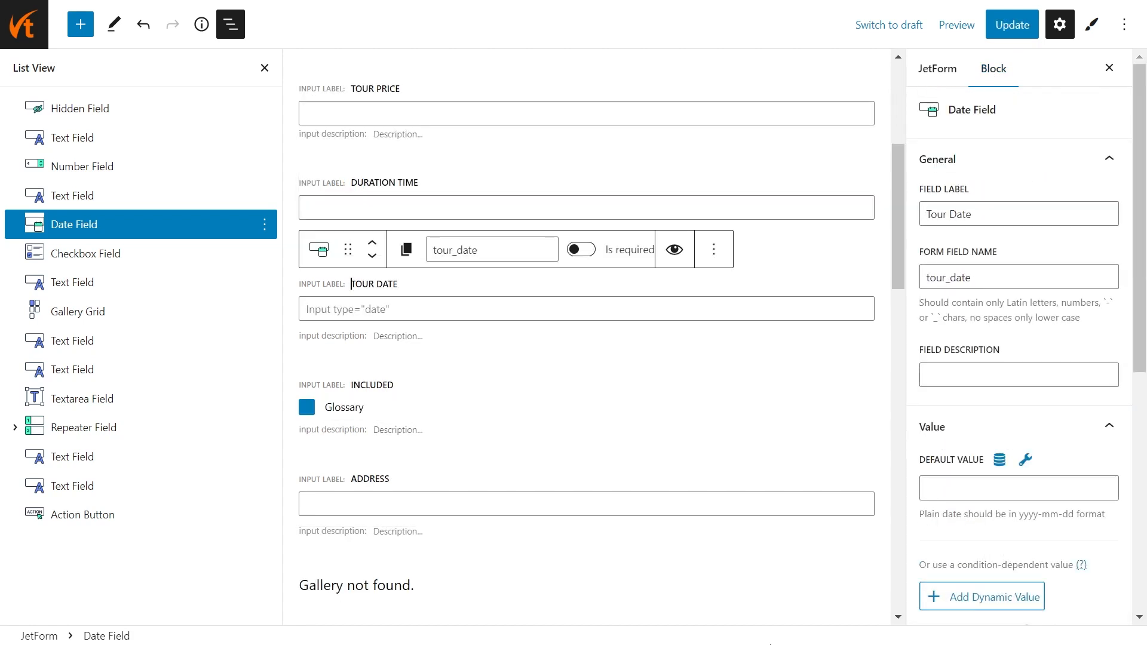
left_click(936, 68)
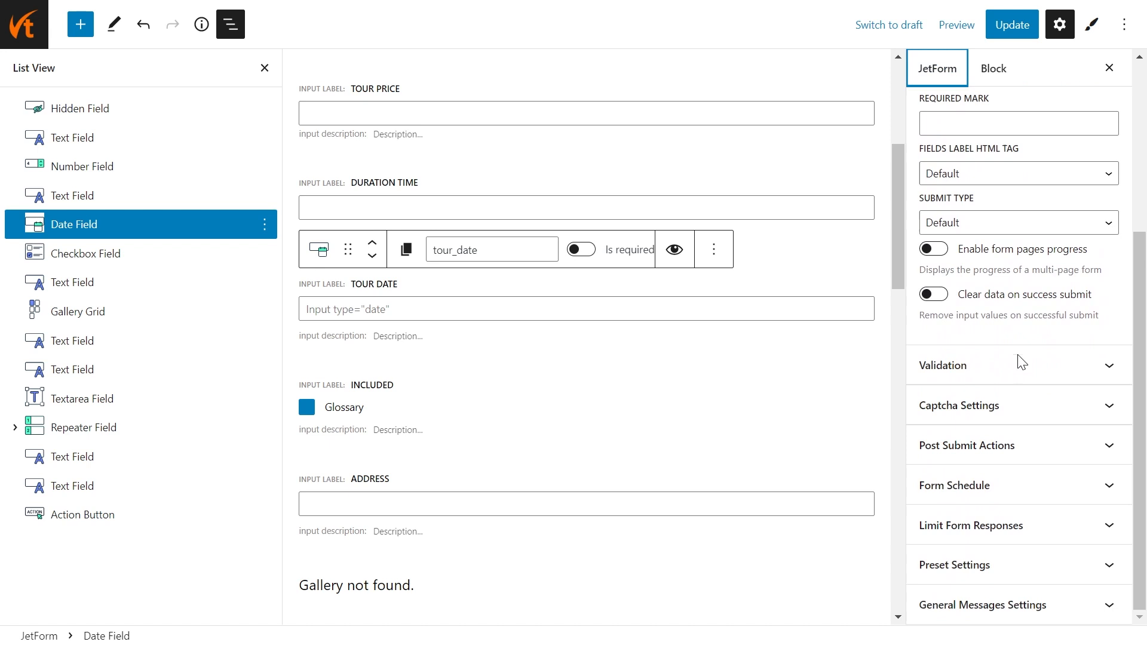
Add an Insert/Update Post submit action and review its Fields Map to Tour meta keys.
left_click(965, 445)
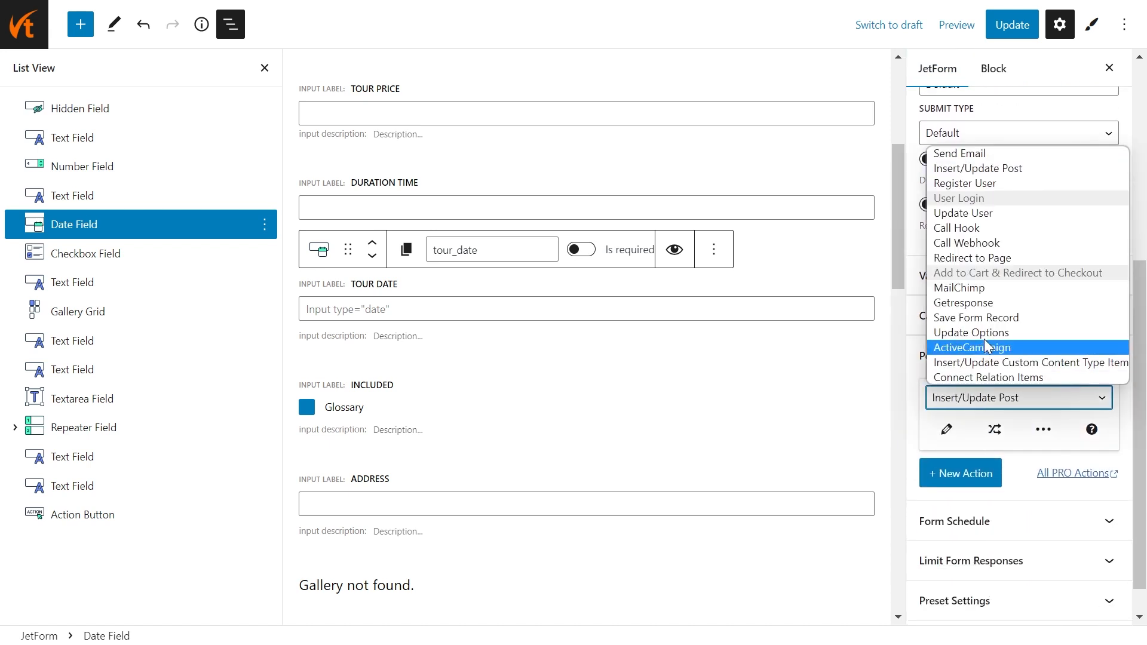
mouse_move(993, 168)
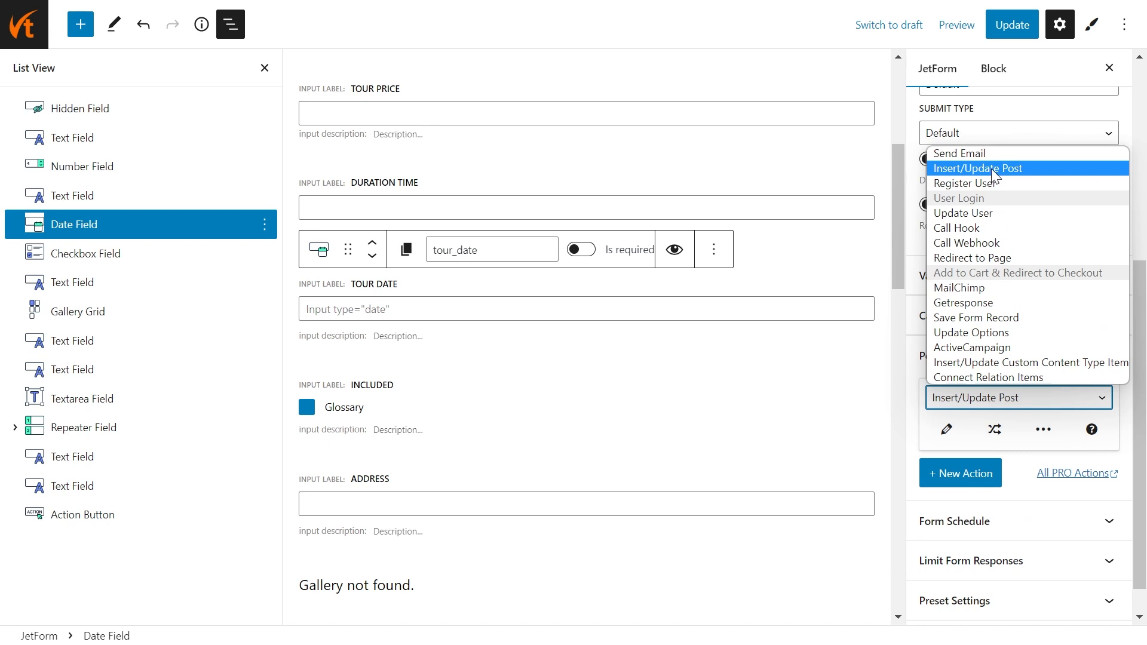
left_click(977, 169)
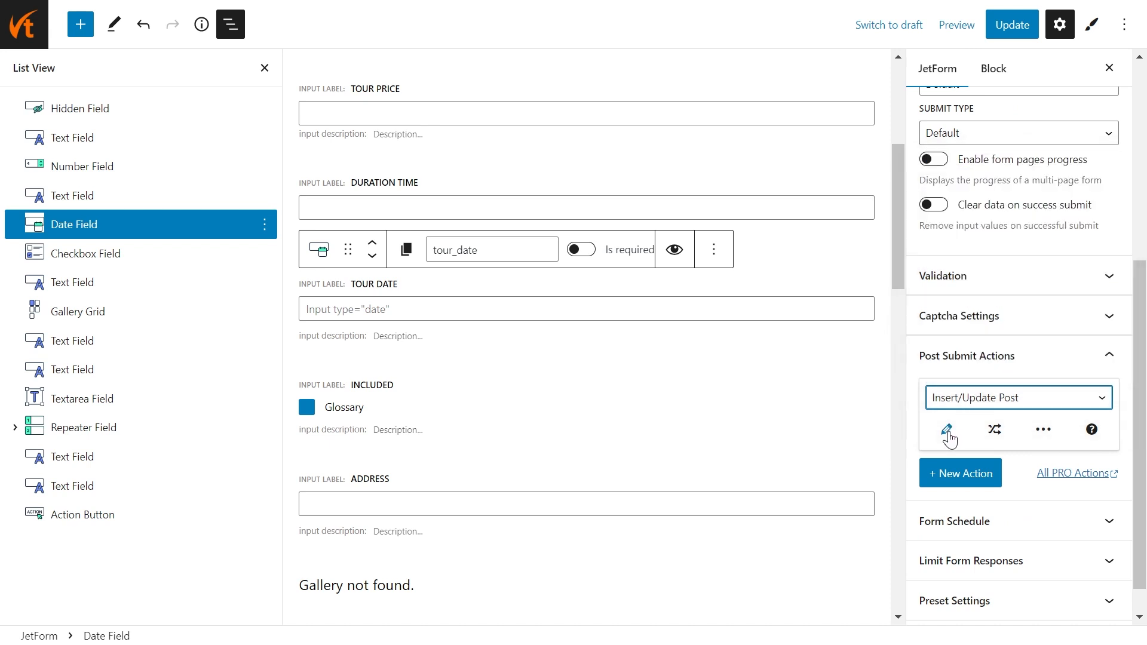
left_click(947, 430)
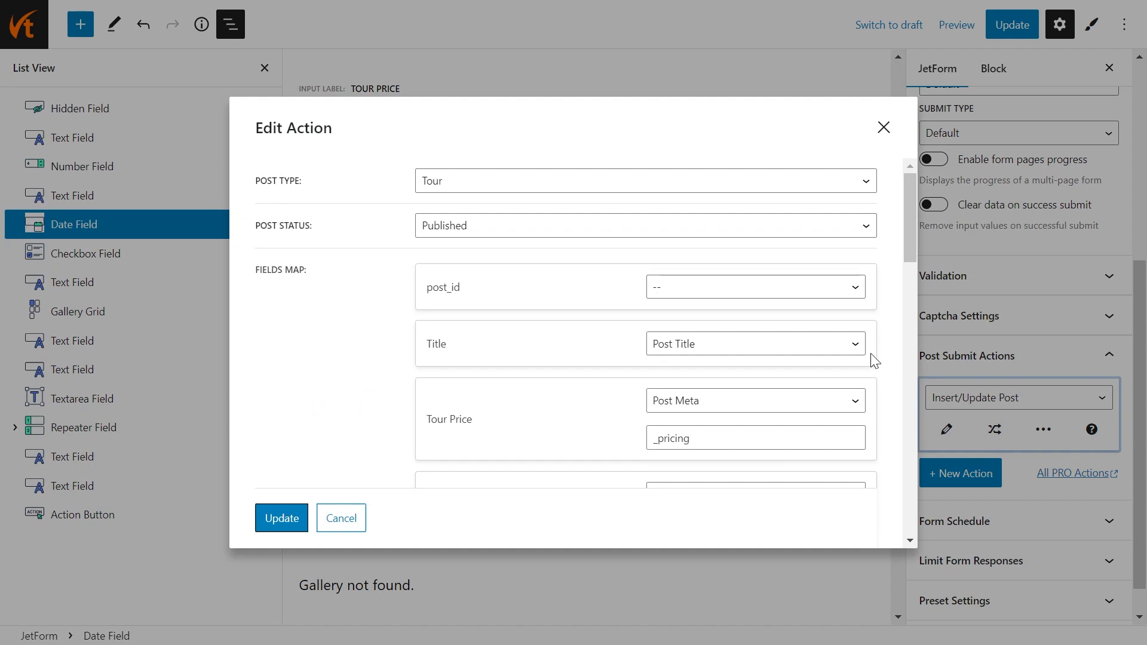
scroll("down", 3)
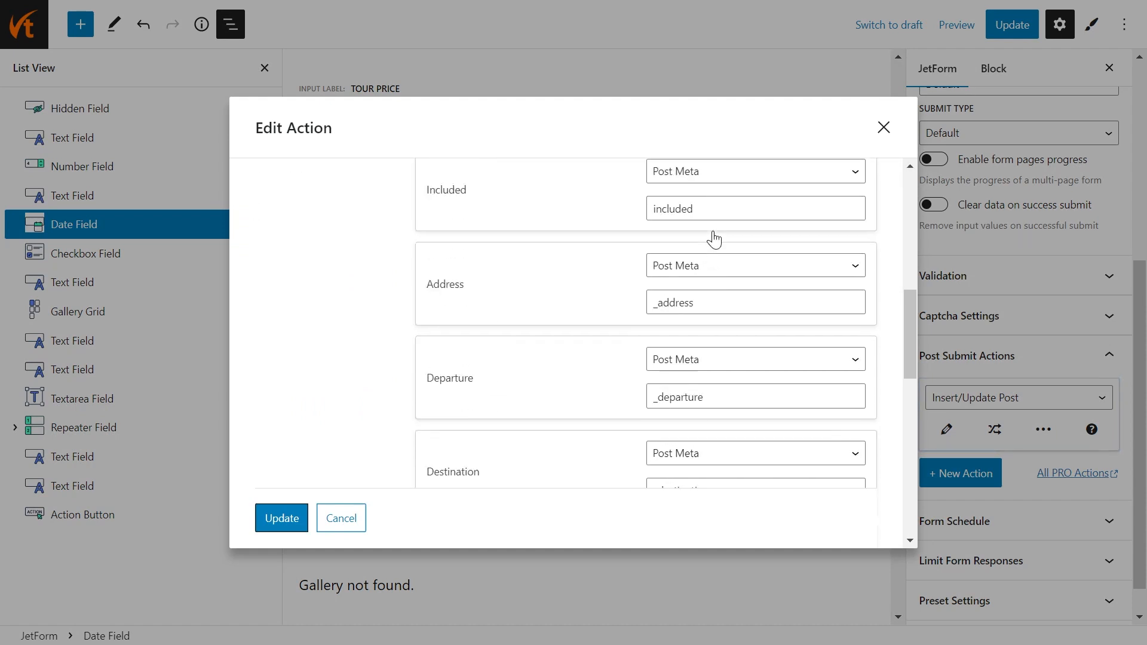
scroll("down", 3)
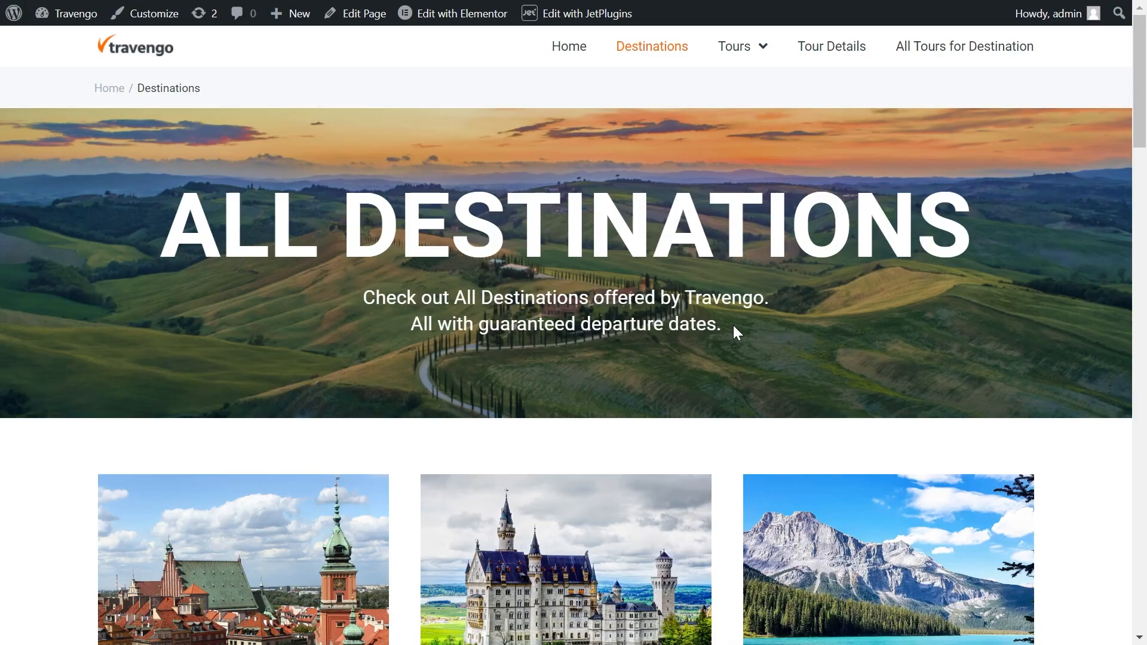
Fill the Add New Destination form with duration 7 and the 'Spend your unforgettable vacation in the heart of…' description.
scroll("down", 3)
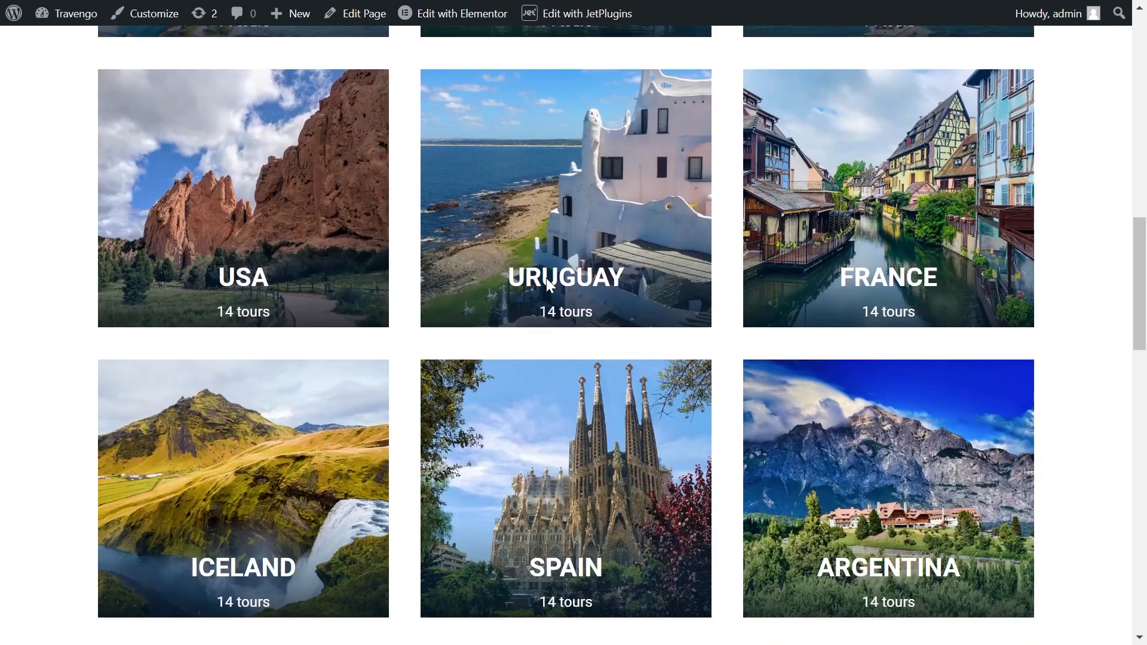
scroll("down", 3)
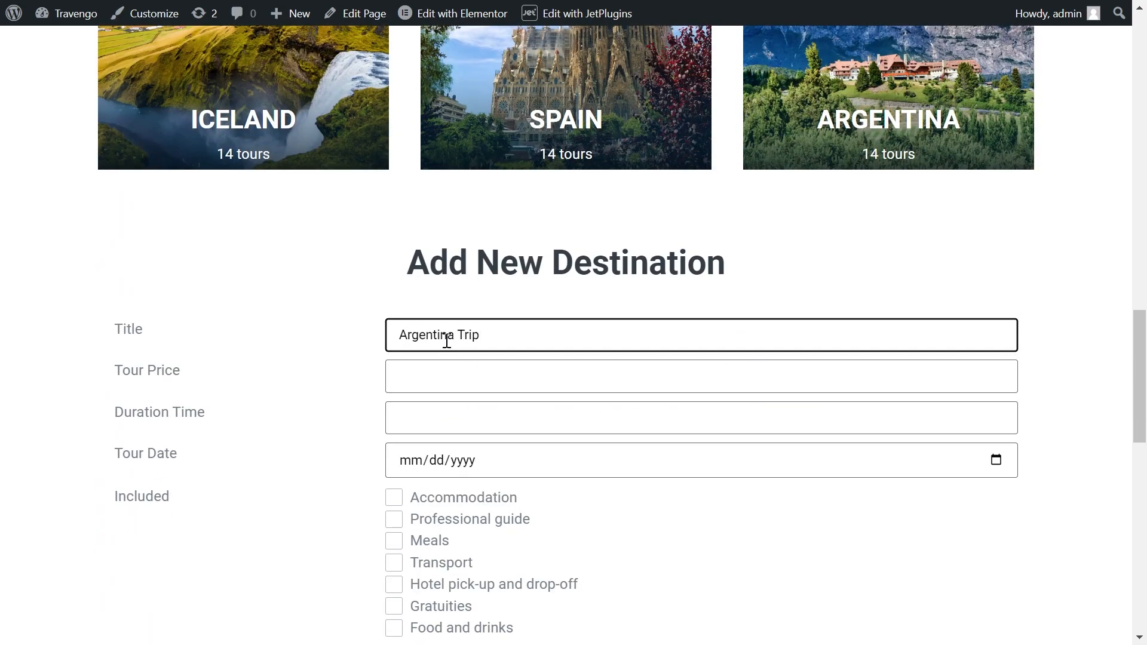
type("7")
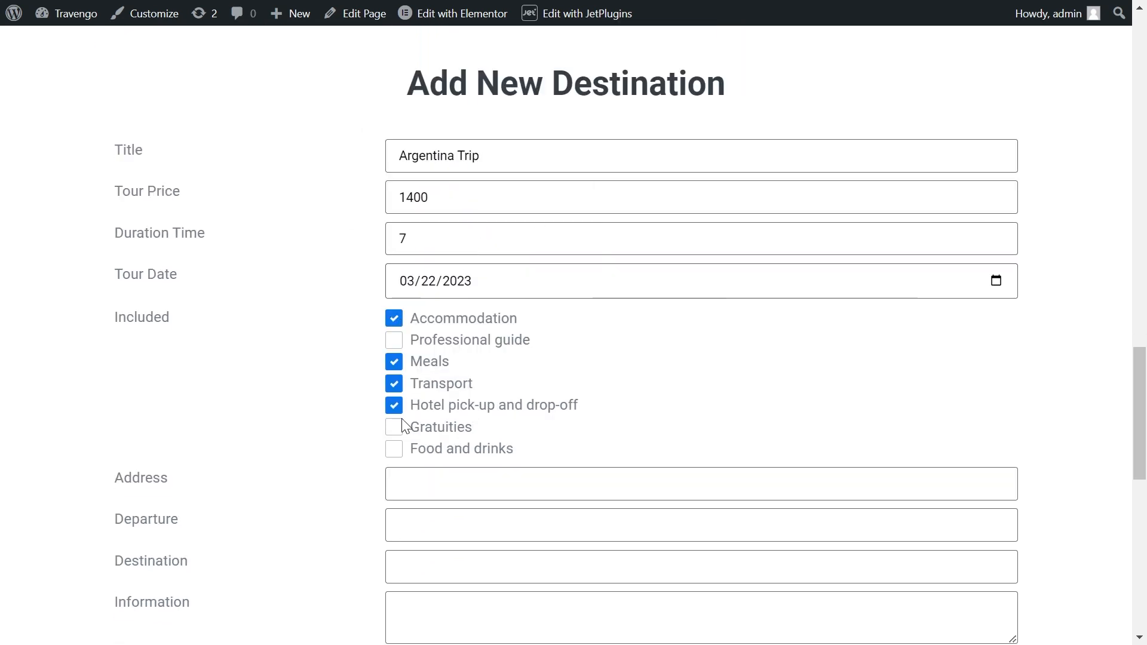
scroll("down", 3)
type("A")
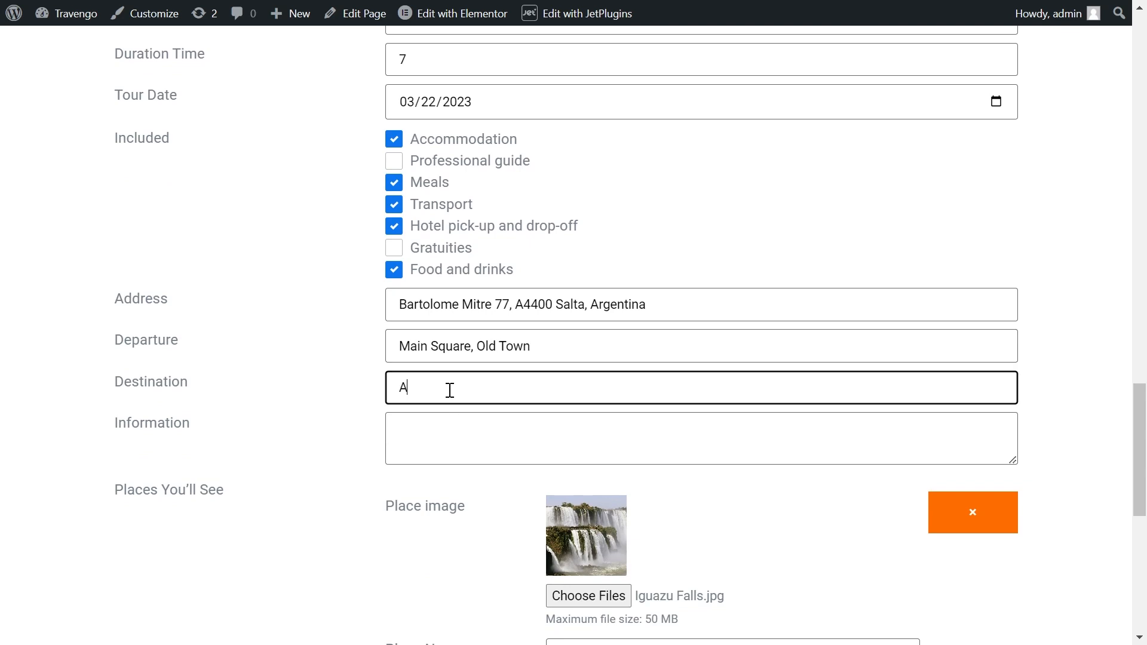
type("Spend")
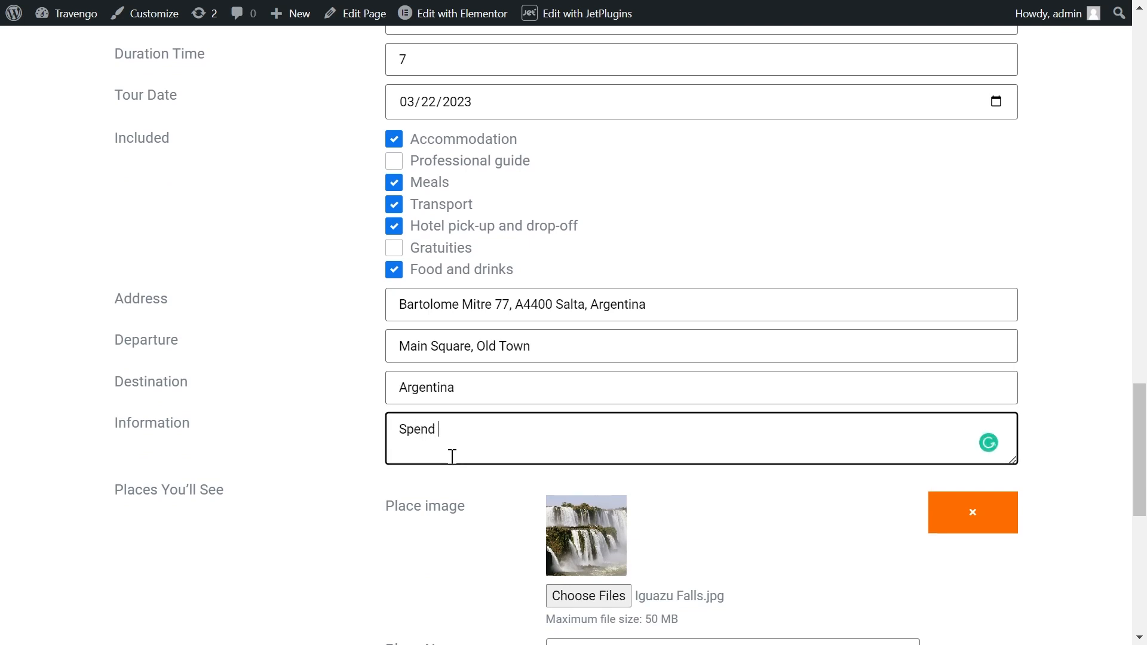
type("your unforgettable")
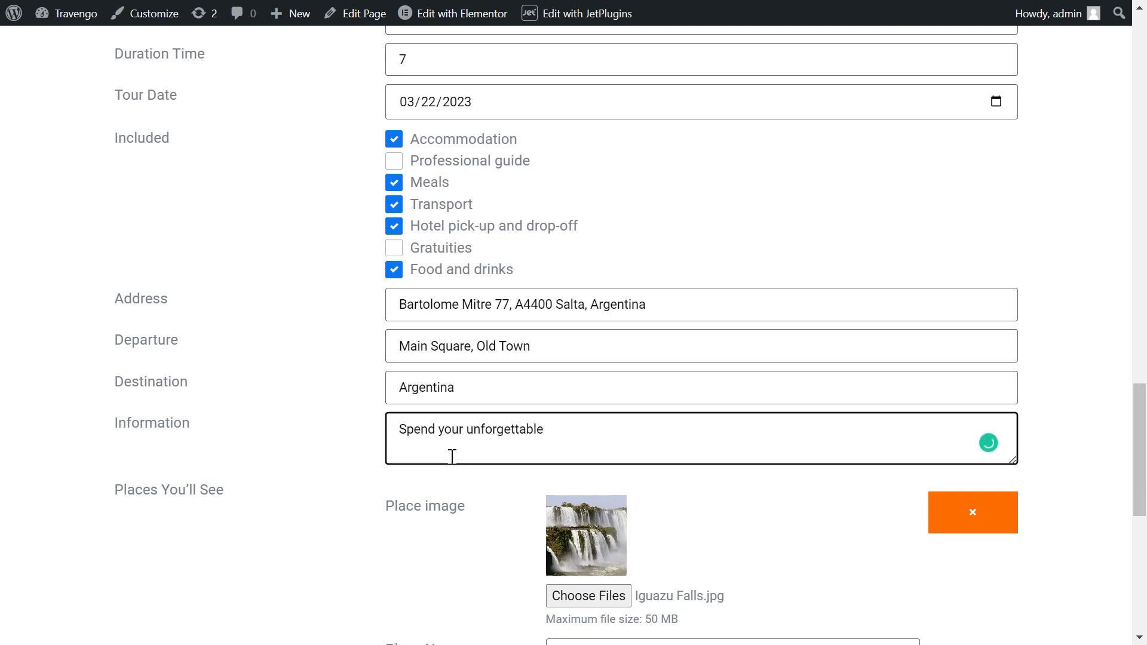
type("vacation in the heart of")
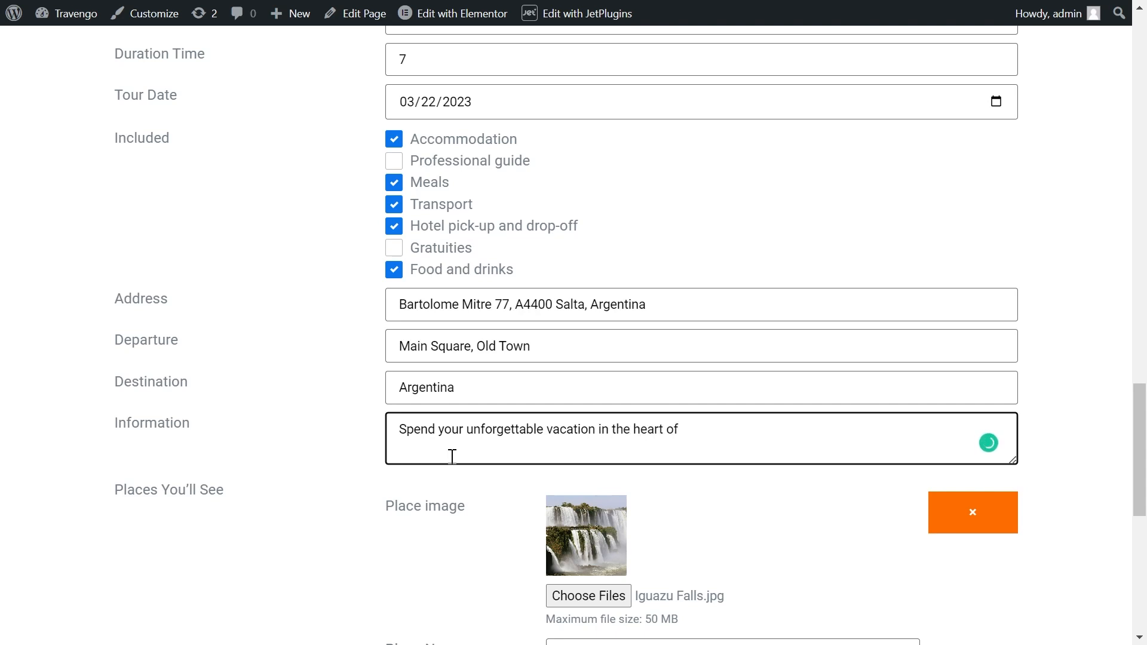
Submit the tour and open Argentina Trip from the Tour list for editing.
scroll("down", 3)
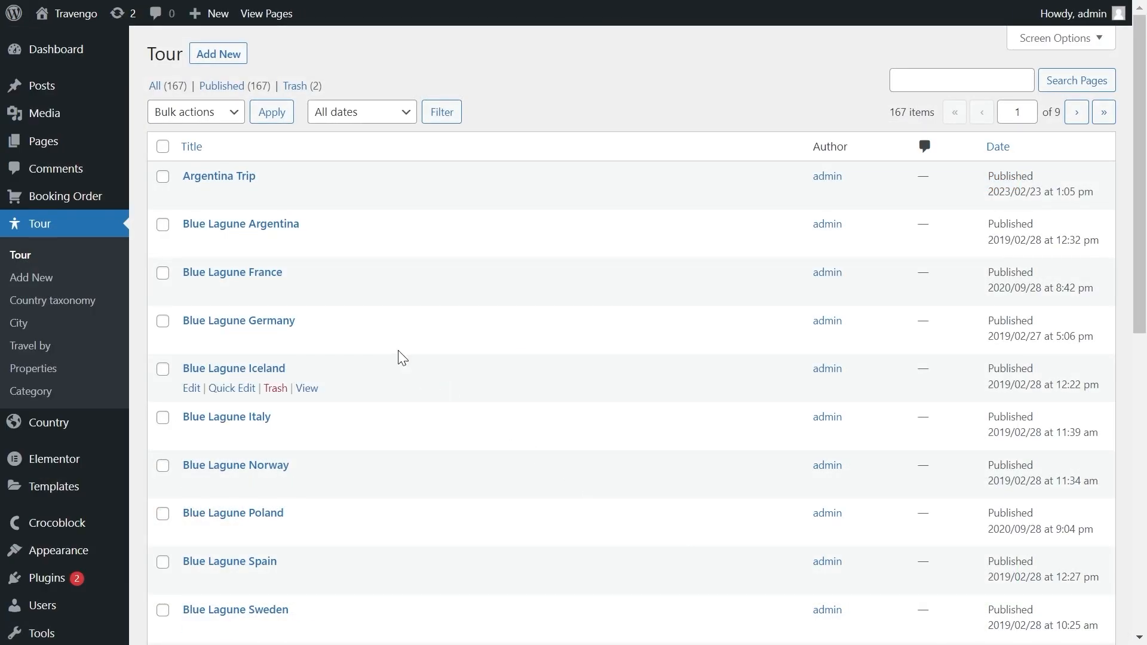
mouse_move(192, 195)
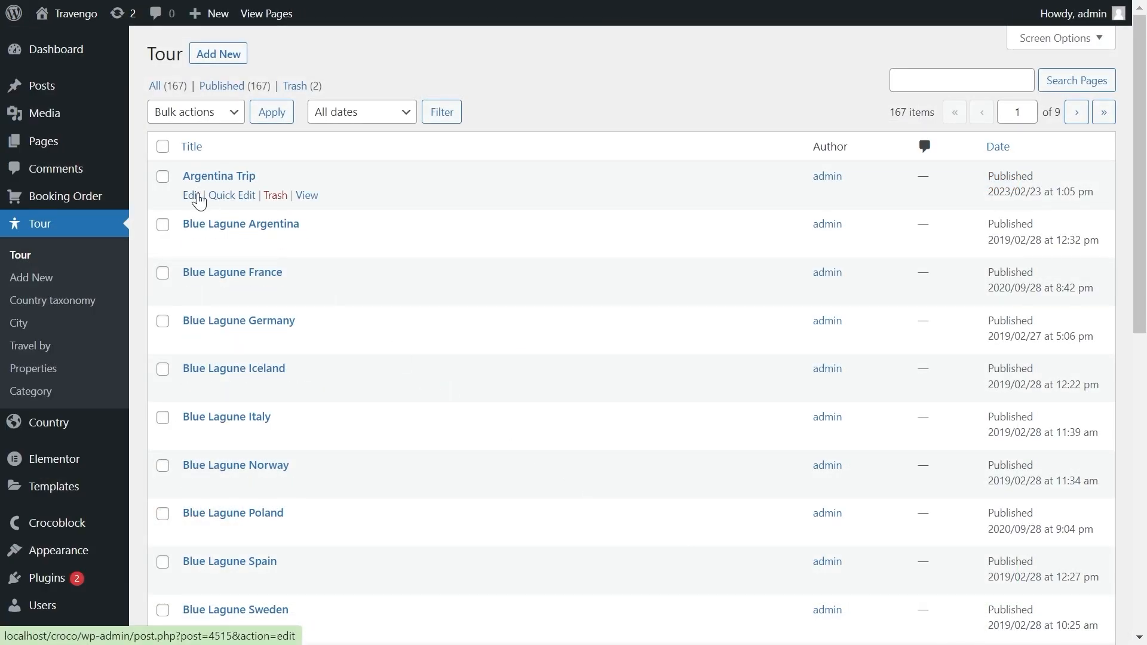
left_click(192, 195)
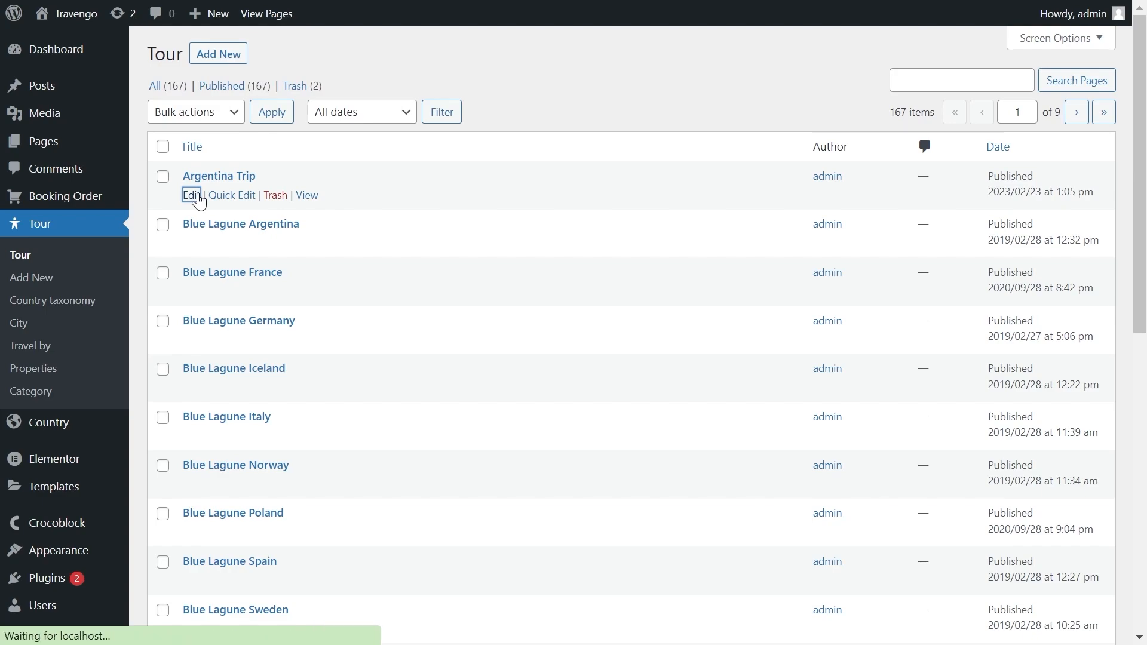
left_click(191, 195)
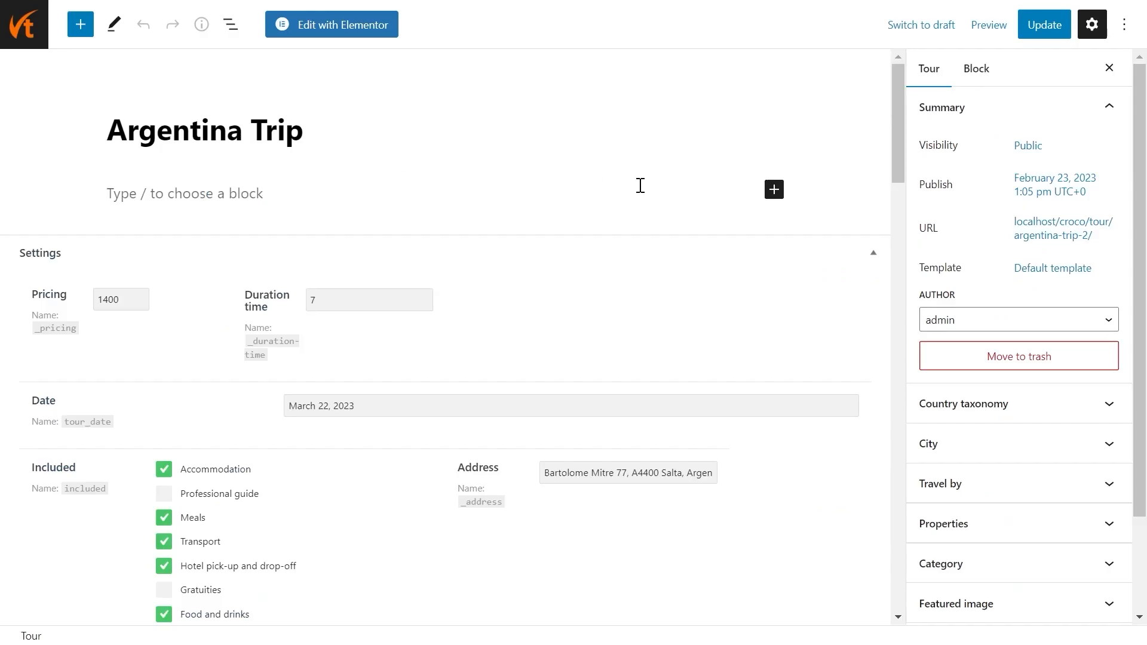
scroll("down", 3)
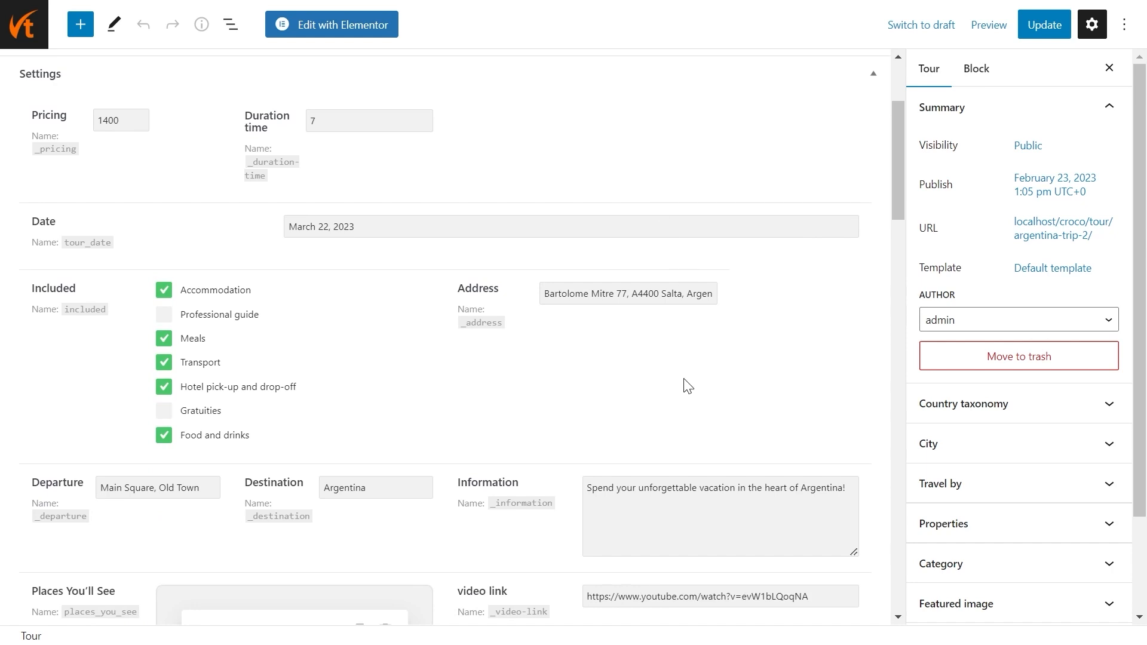
left_click(570, 227)
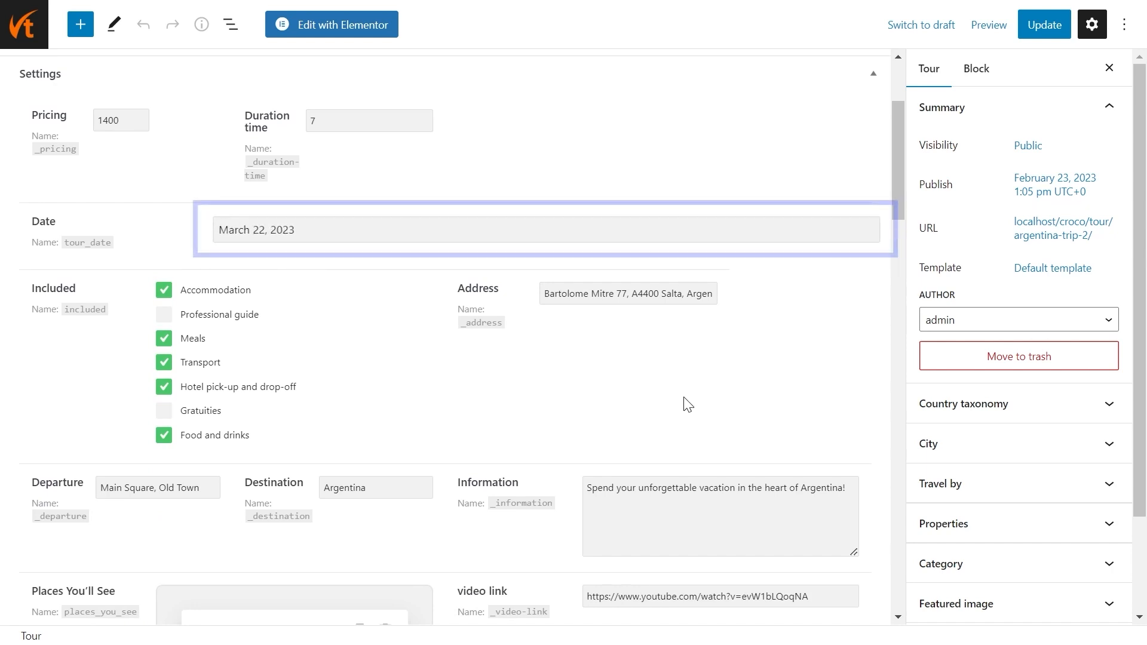